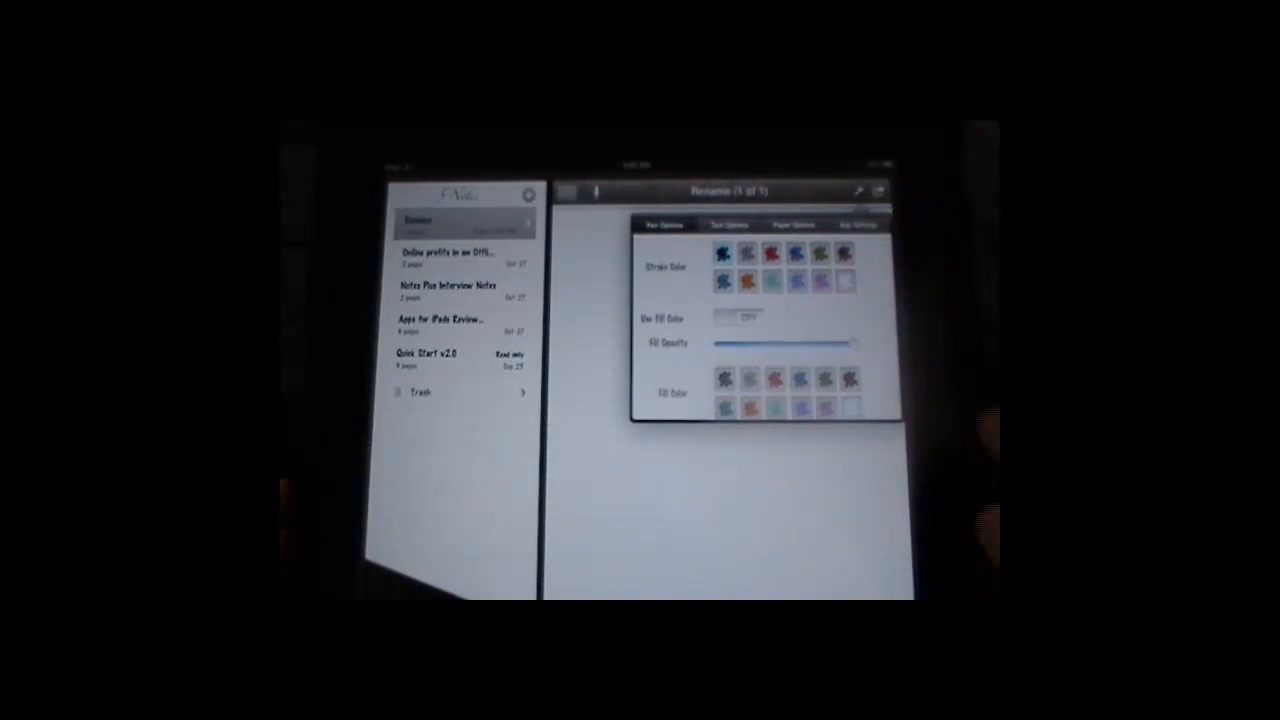
Step: Show the Pen Options with stroke colour, fill colour and fill opacity choices
left_click(740, 316)
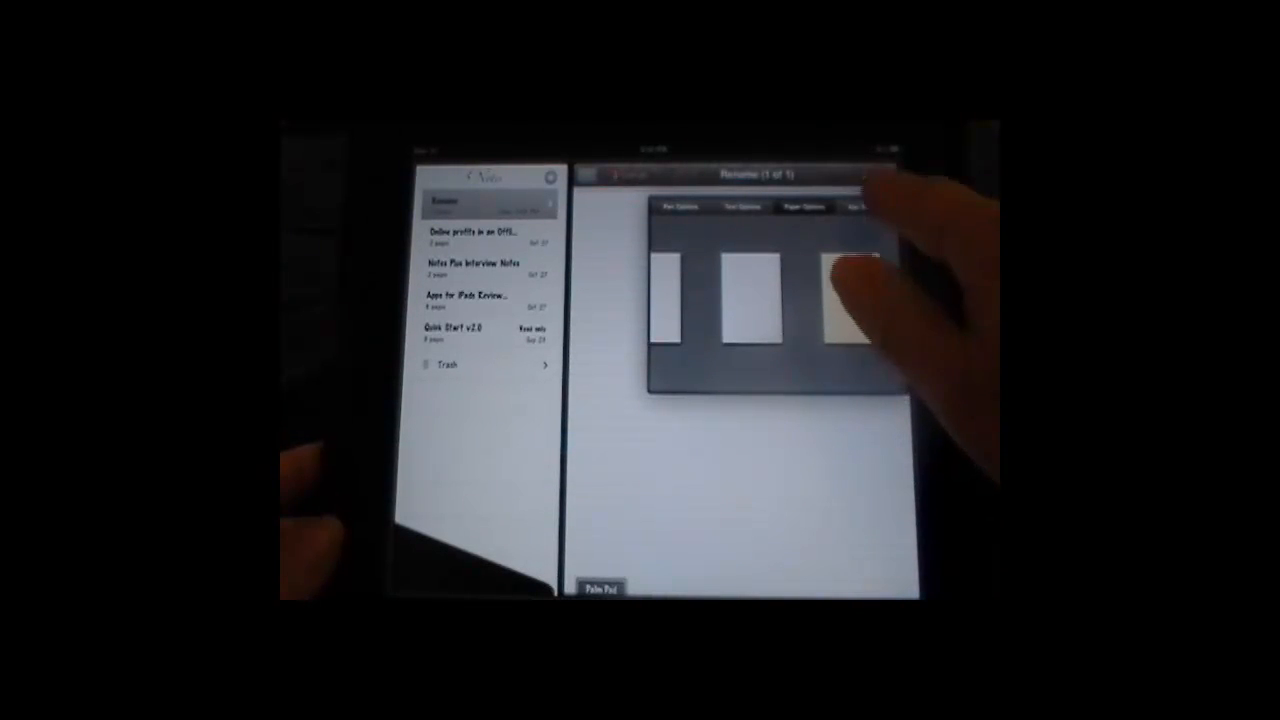
Step: Show App Settings with Paper Line Height 5.7, password and selection gesture switches
left_click(862, 206)
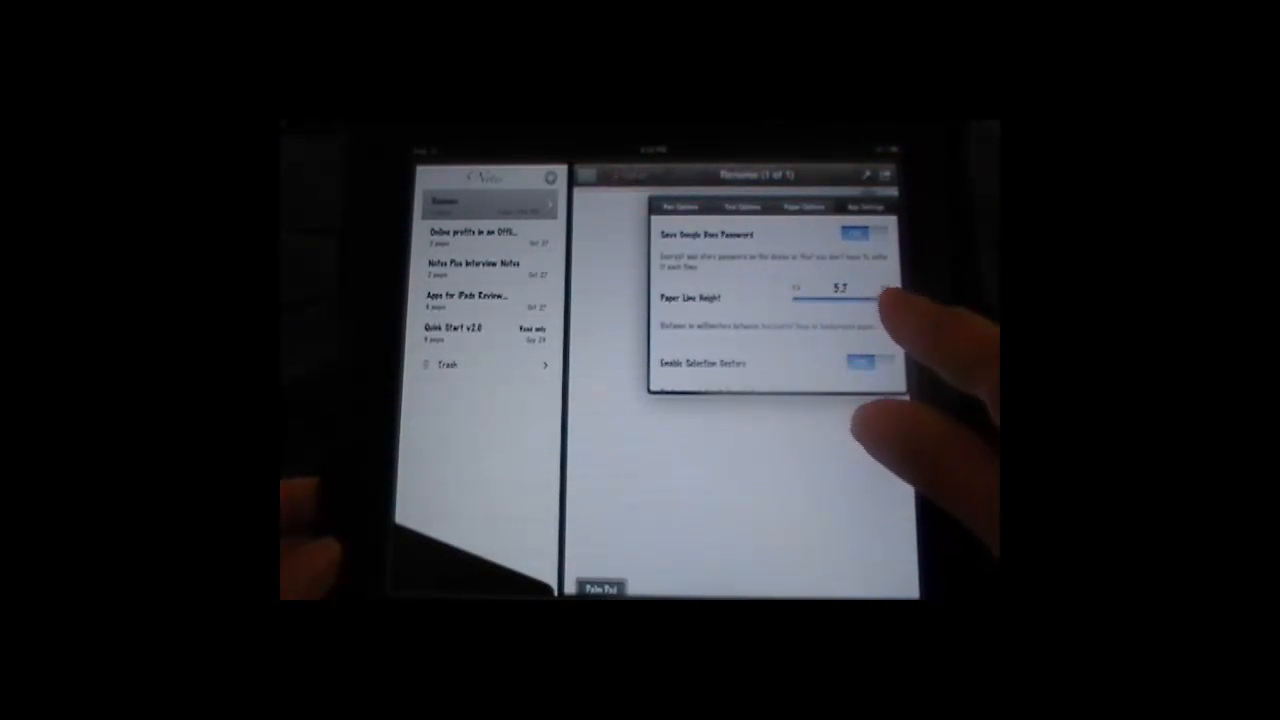